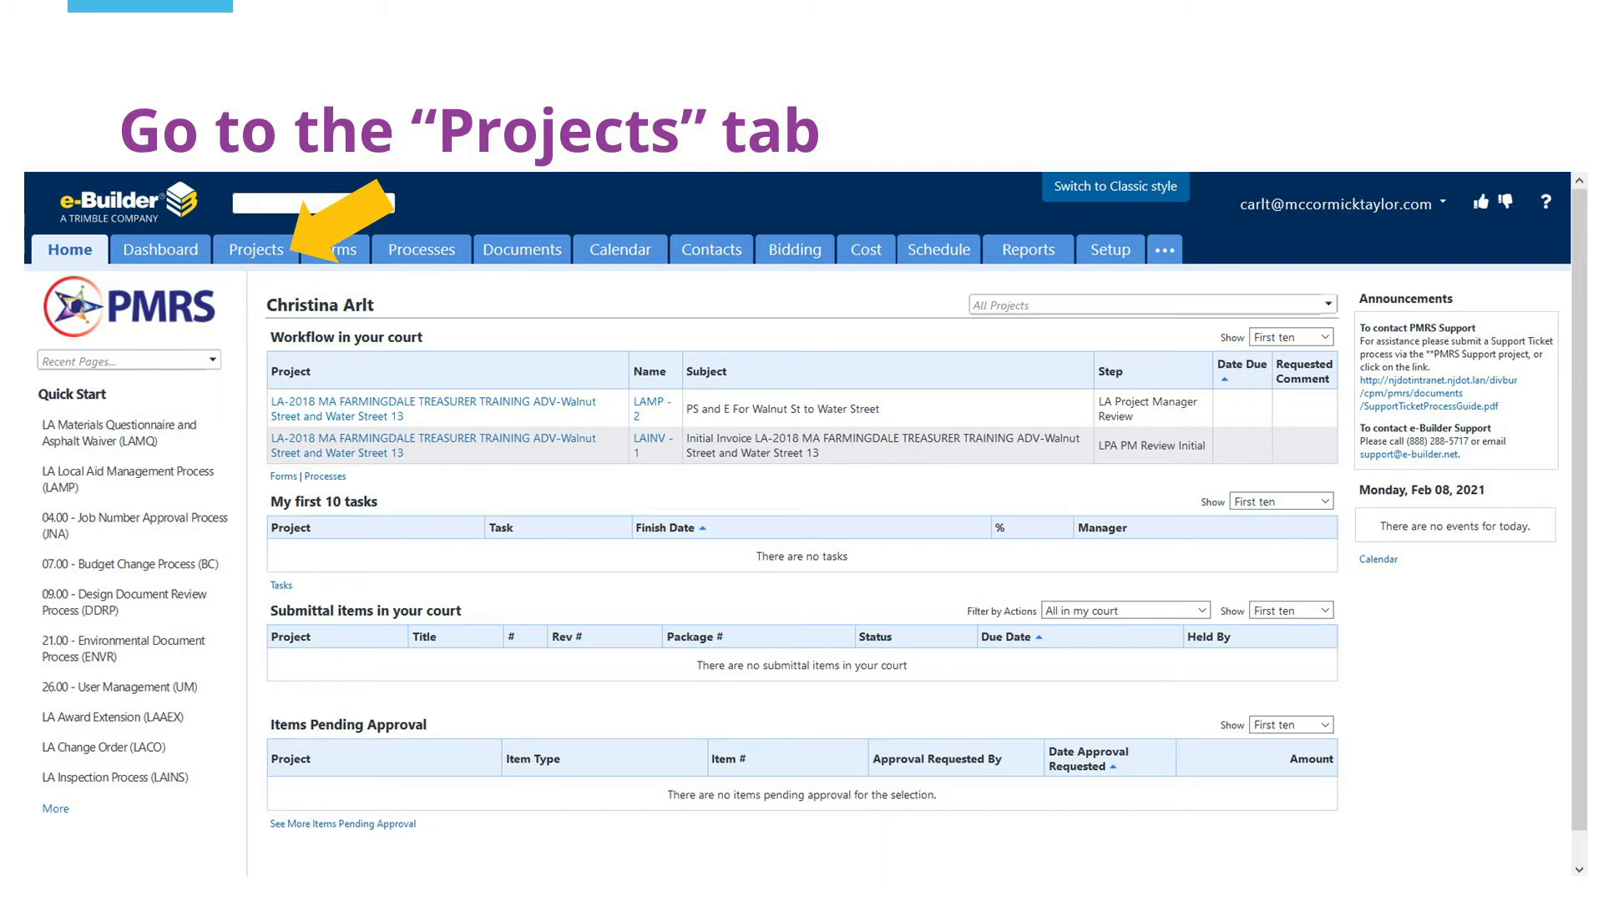
Step: Open the Union Beach Boro PILOT Ocean Avenue 13 project from Projects and view its Processes list
click(257, 249)
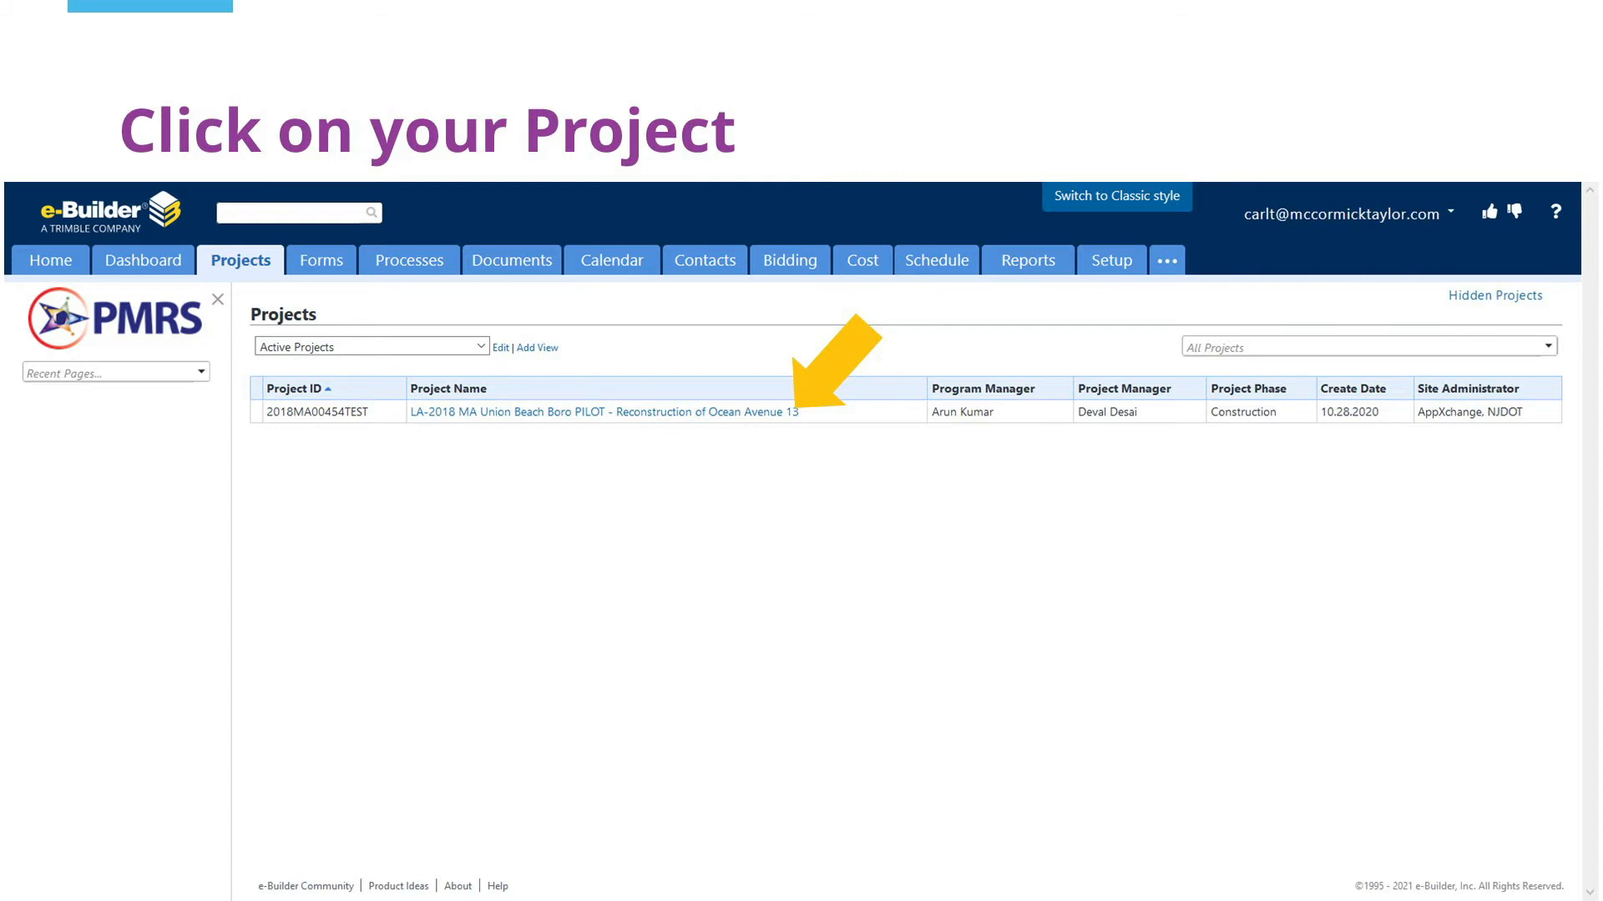
click(601, 410)
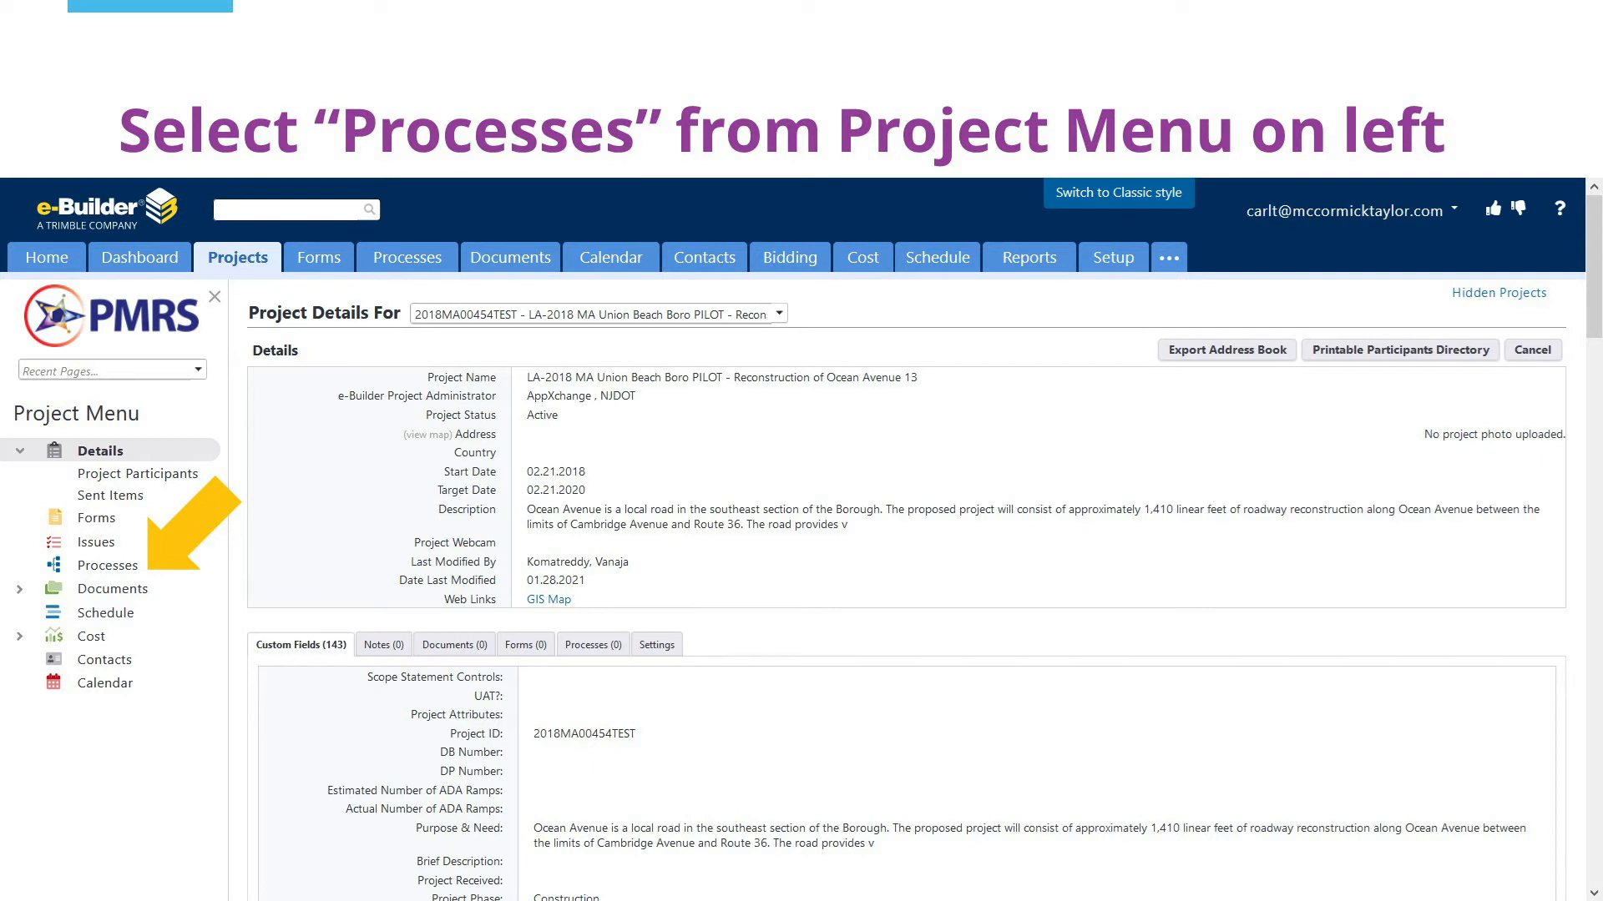
click(107, 564)
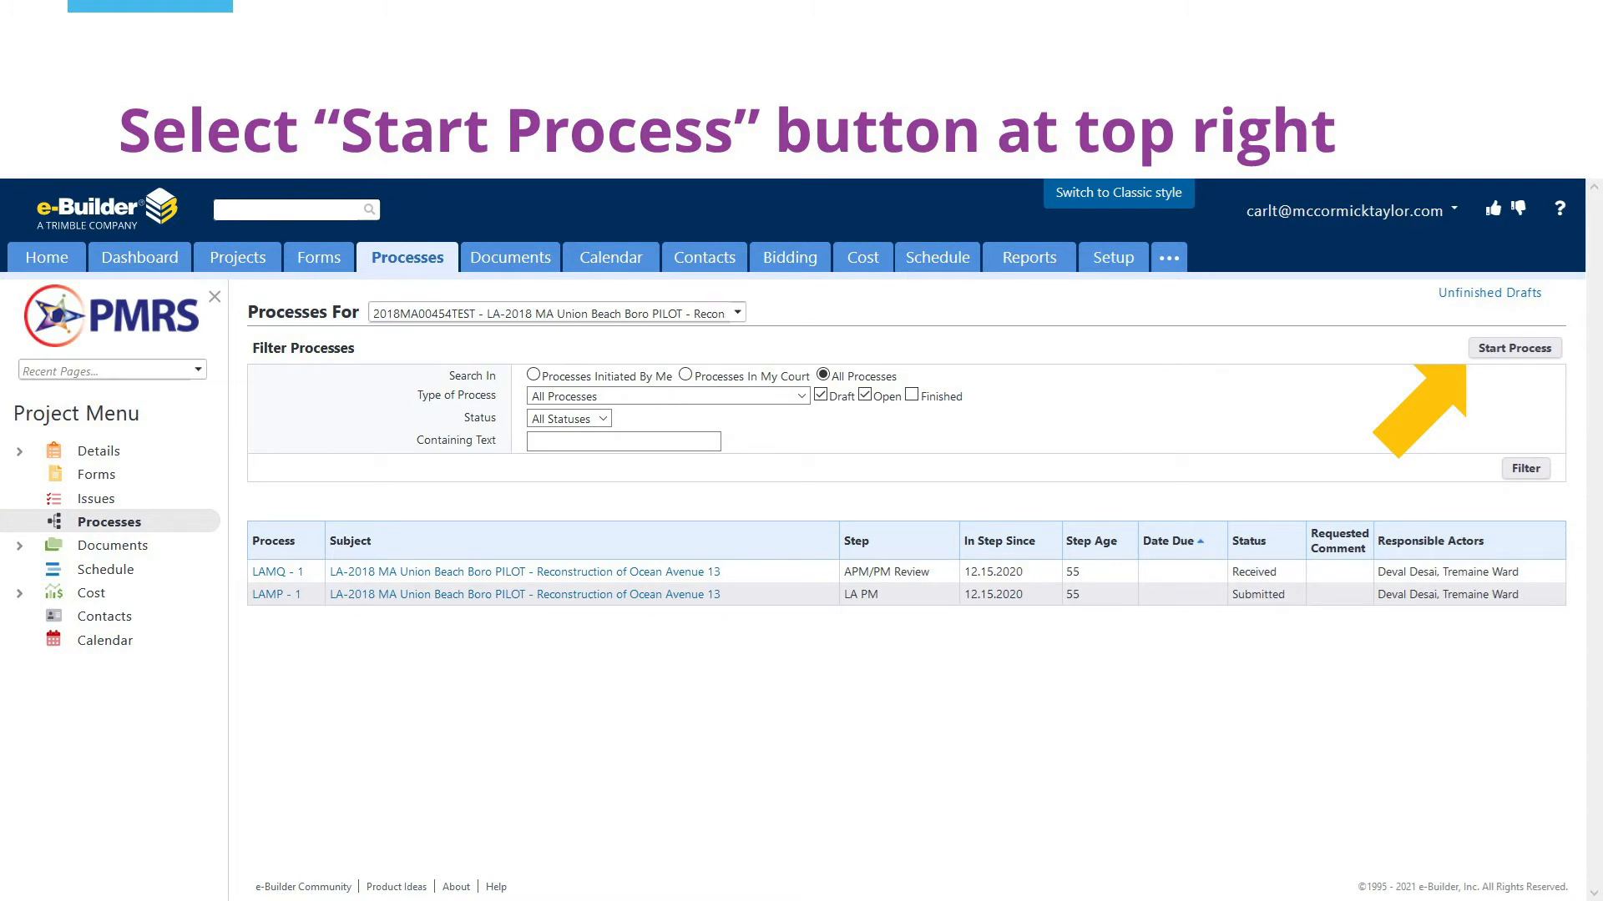
Step: Start a new process and choose LA Invoice Approval Process - Commitment (LAINV)
click(1514, 347)
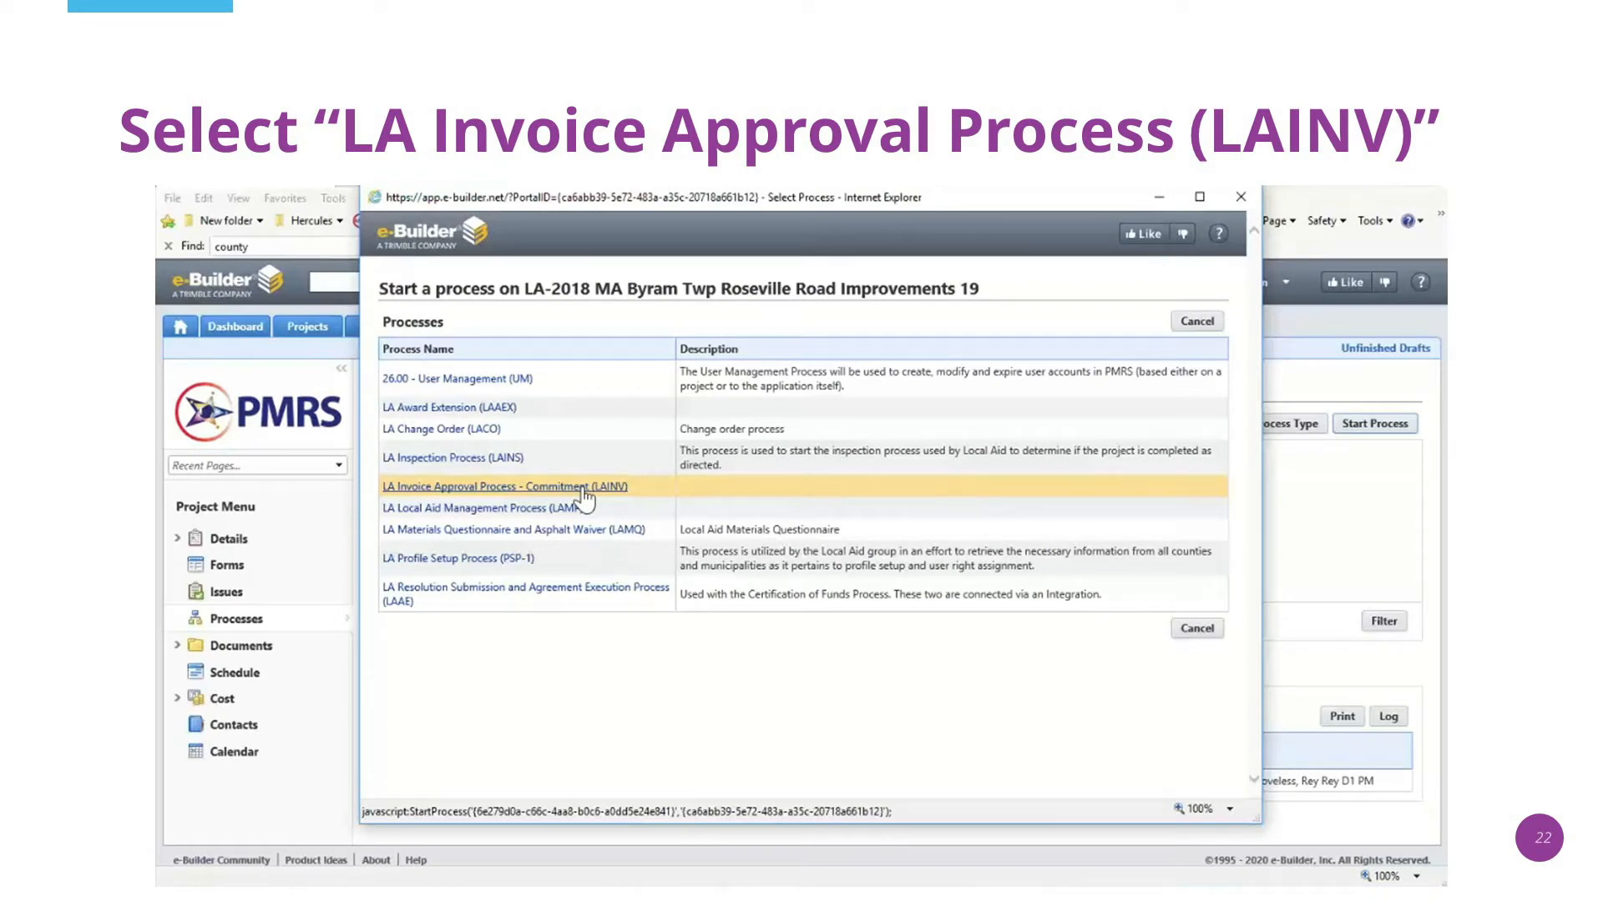
click(489, 486)
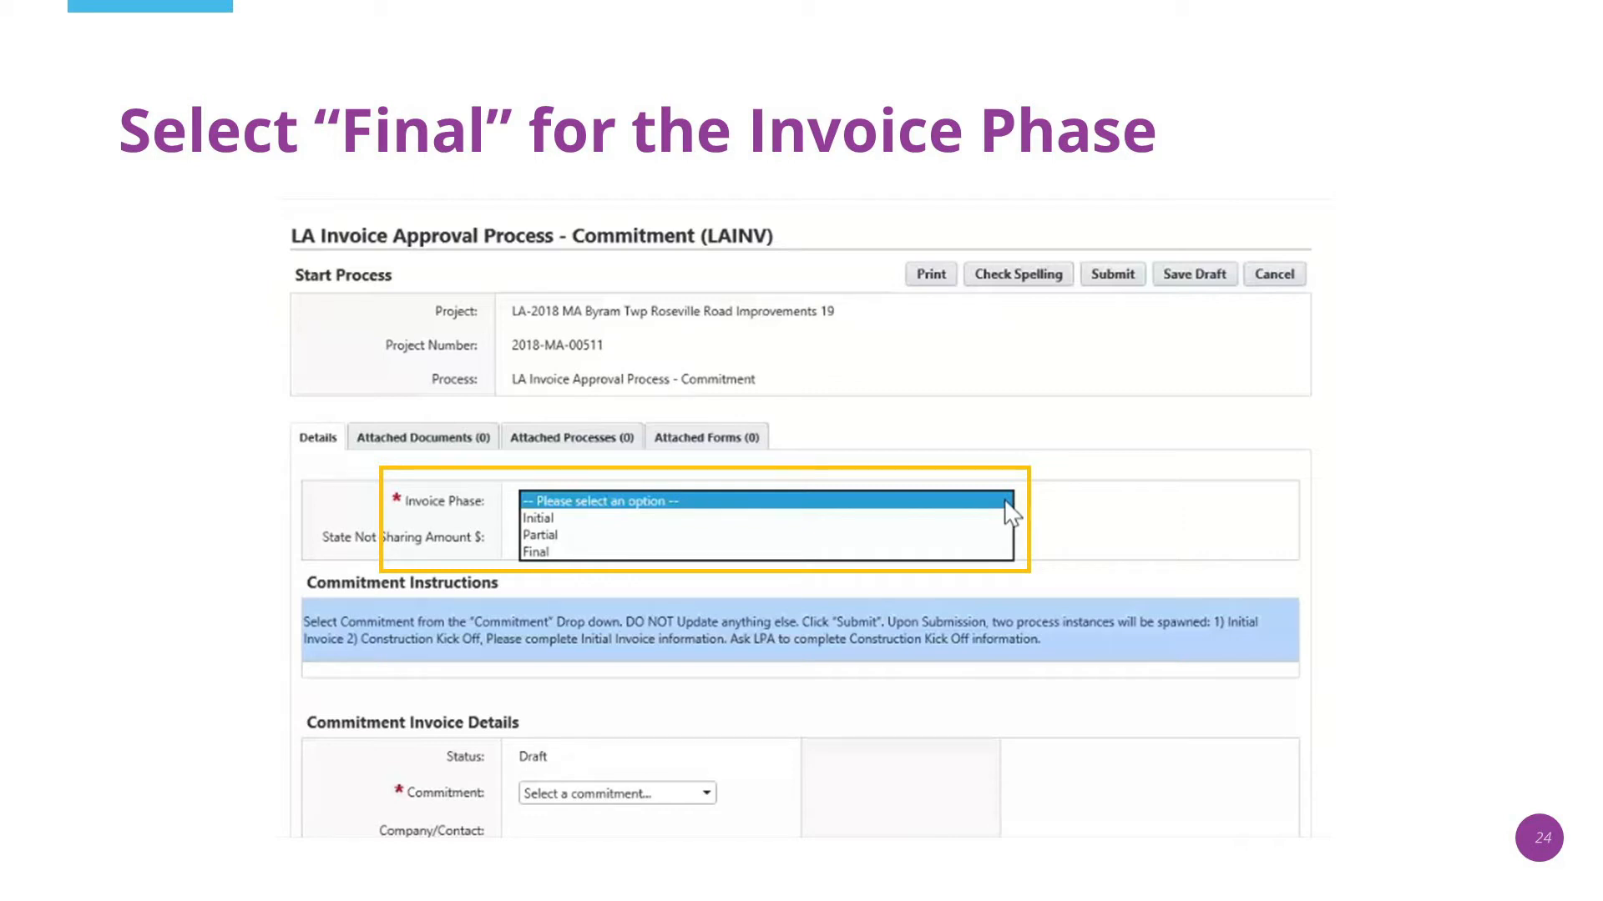
Step: Enter 3712.50 as the State Not Sharing Amount and select the LAMP commitment
text(3712.50)
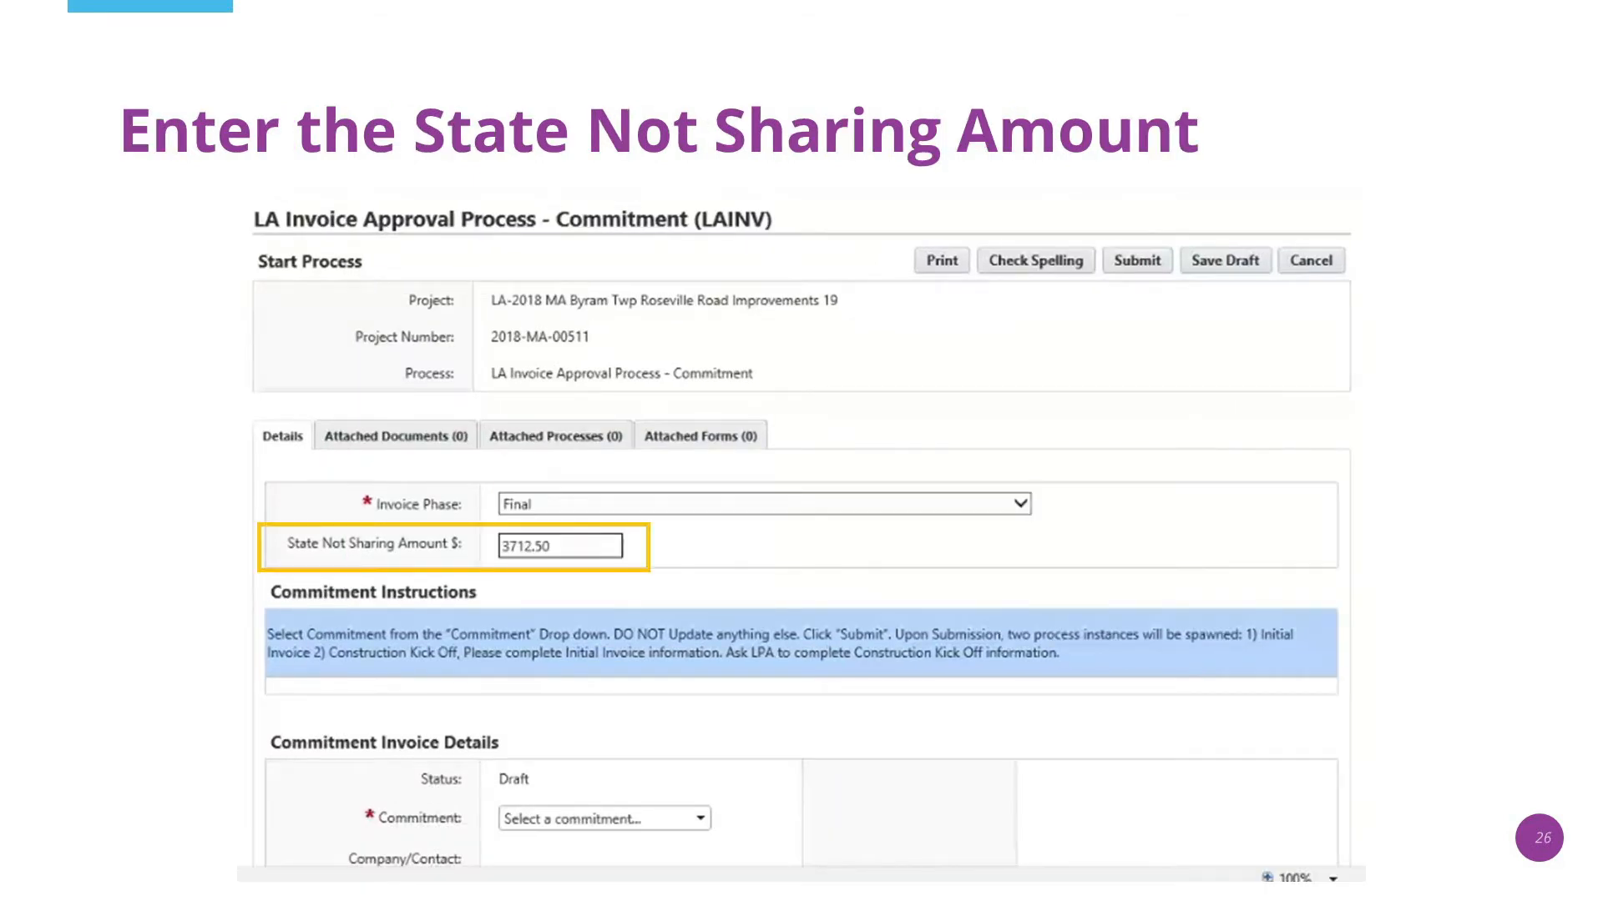
click(740, 731)
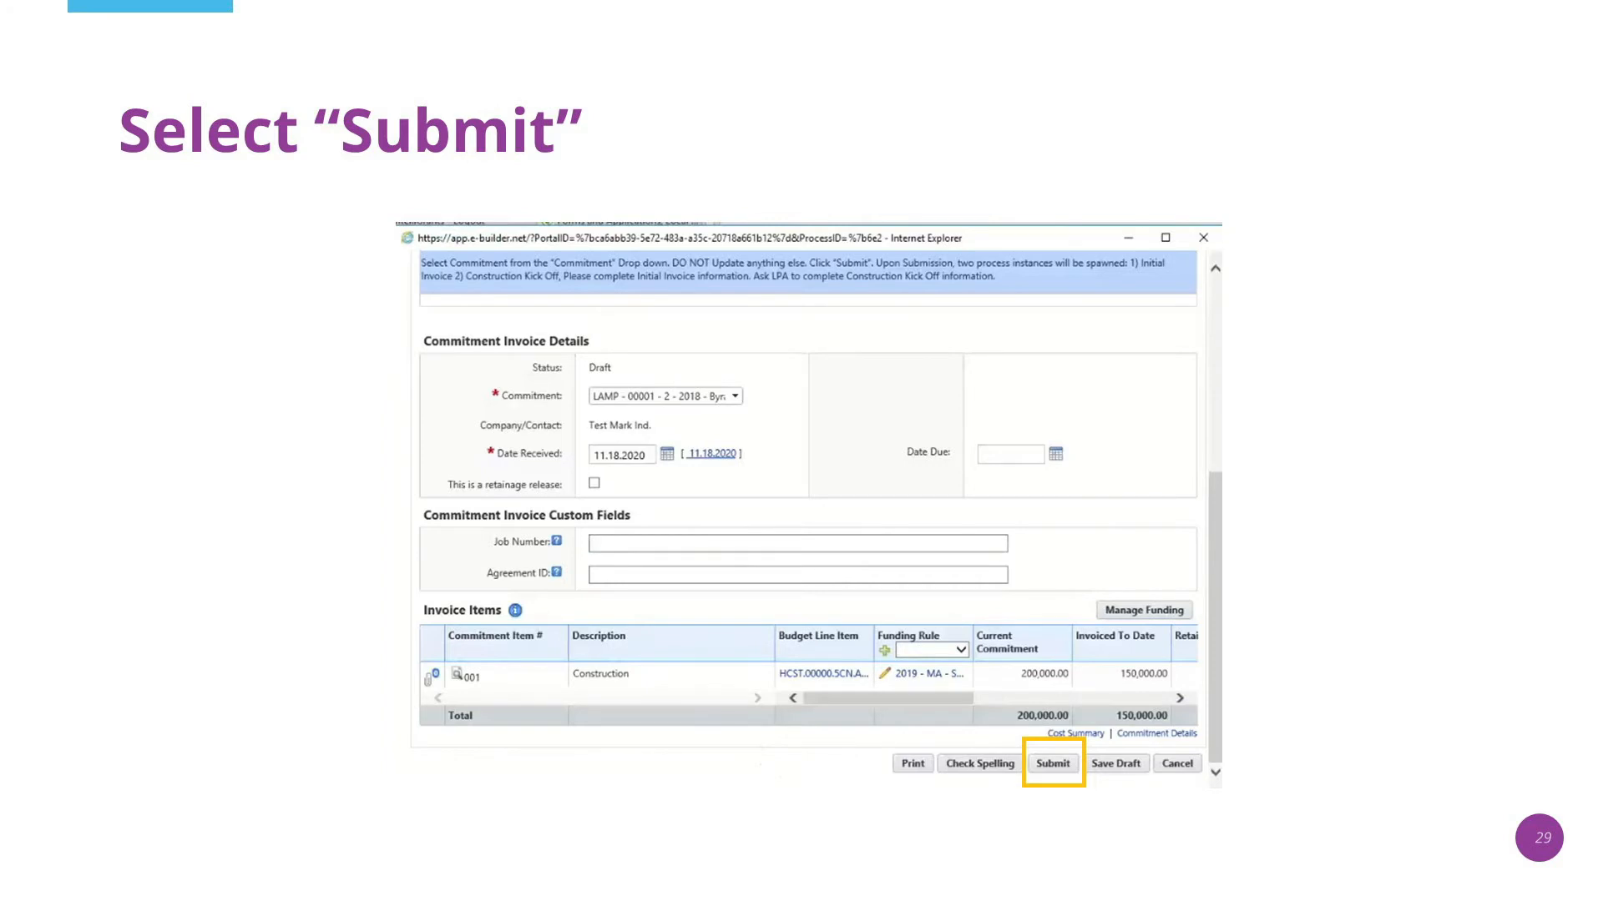
Step: Submit the final invoice so LAINV - 2 returns to the workflow list
click(1050, 763)
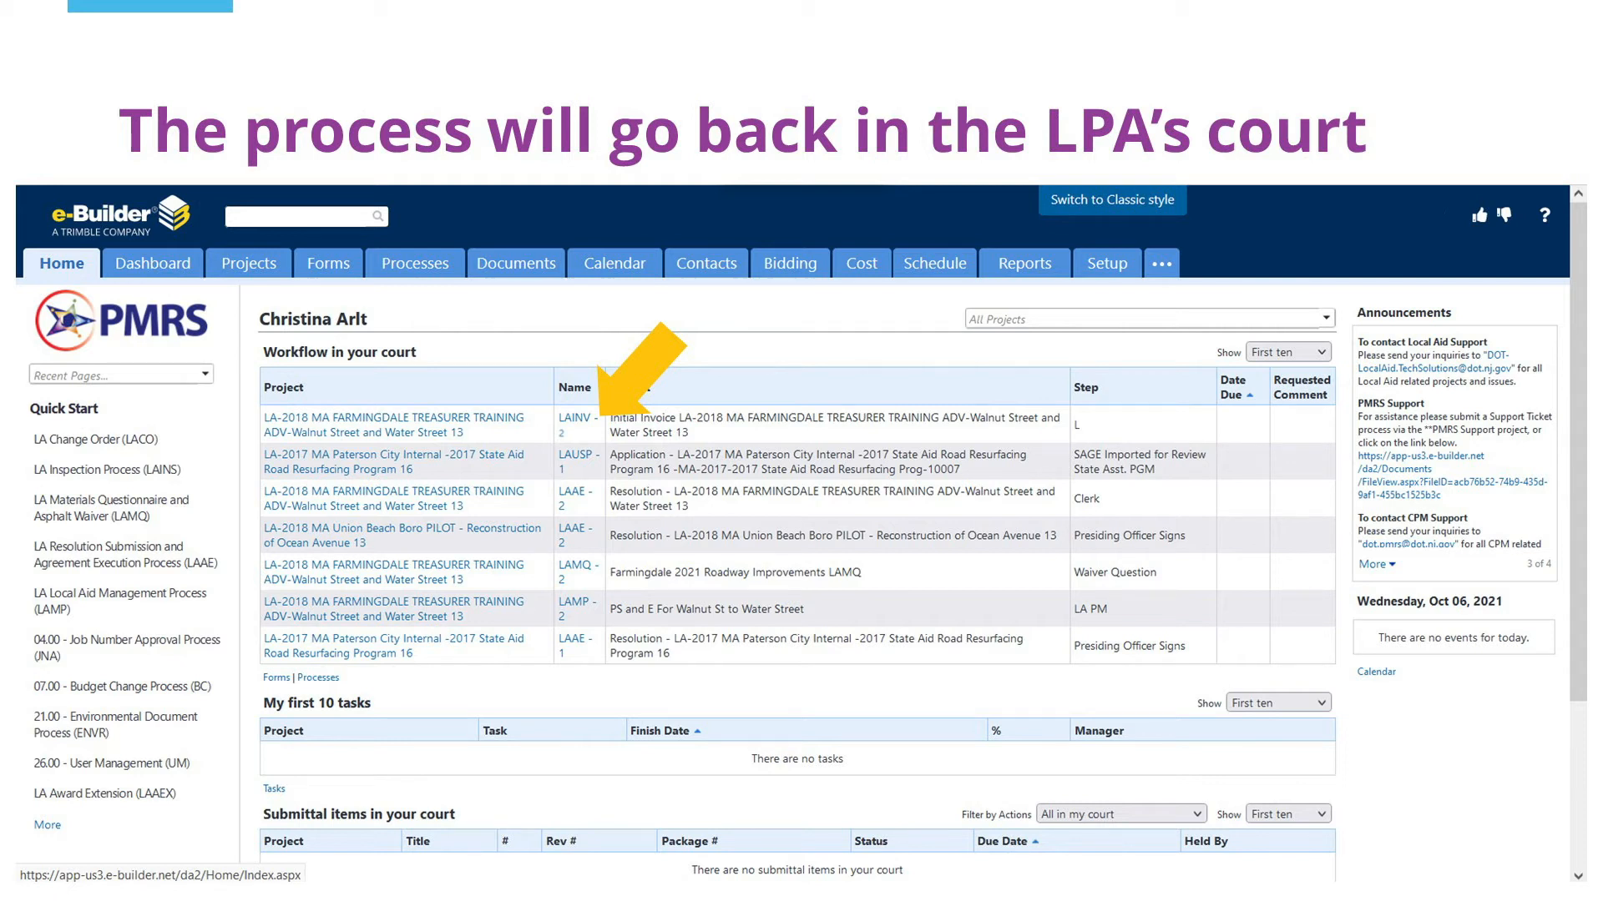
Step: Advance to the payment voucher's Final Payment Voucher Details upload fields
key(Right)
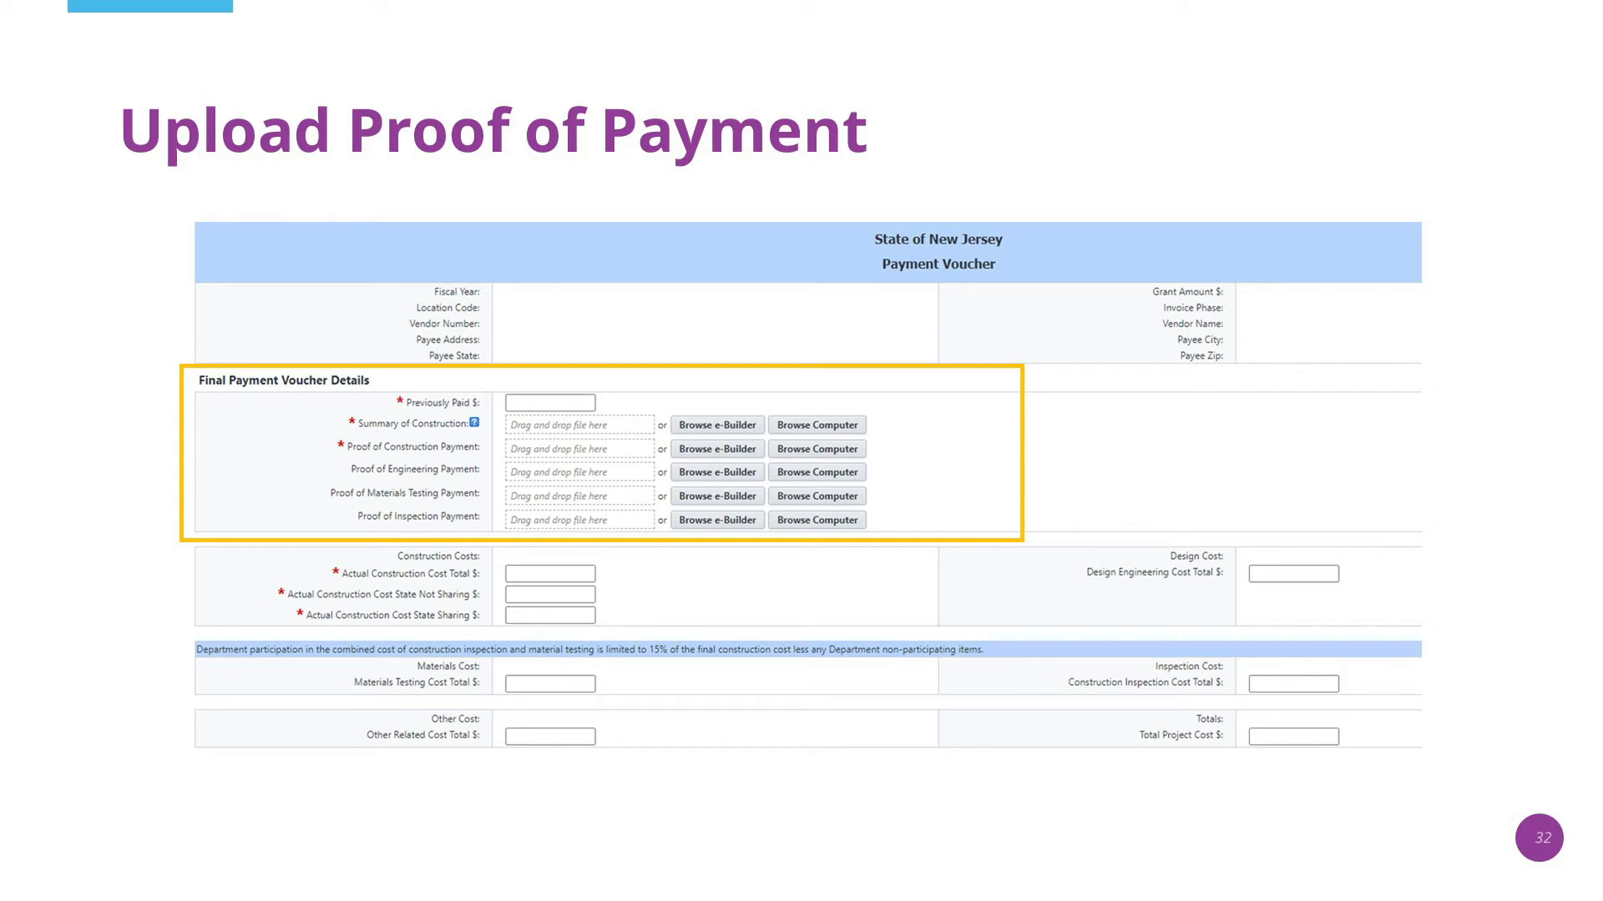
Step: Enter the Actual Construction Cost totals and advance the invoice to LPA Final Review
key(Right)
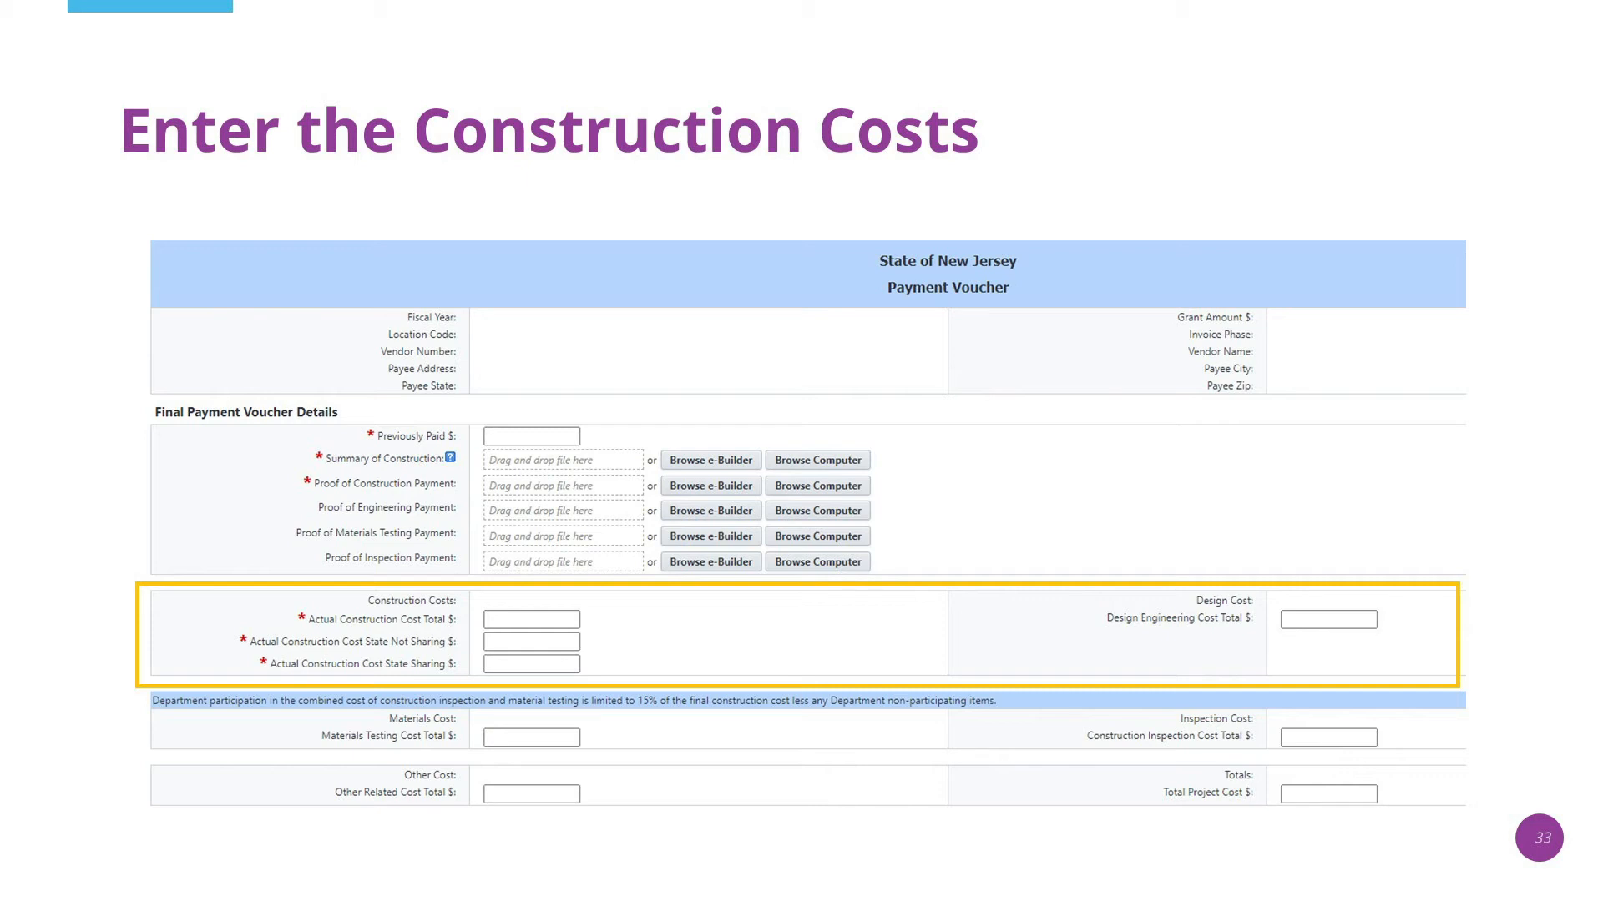
key(Right)
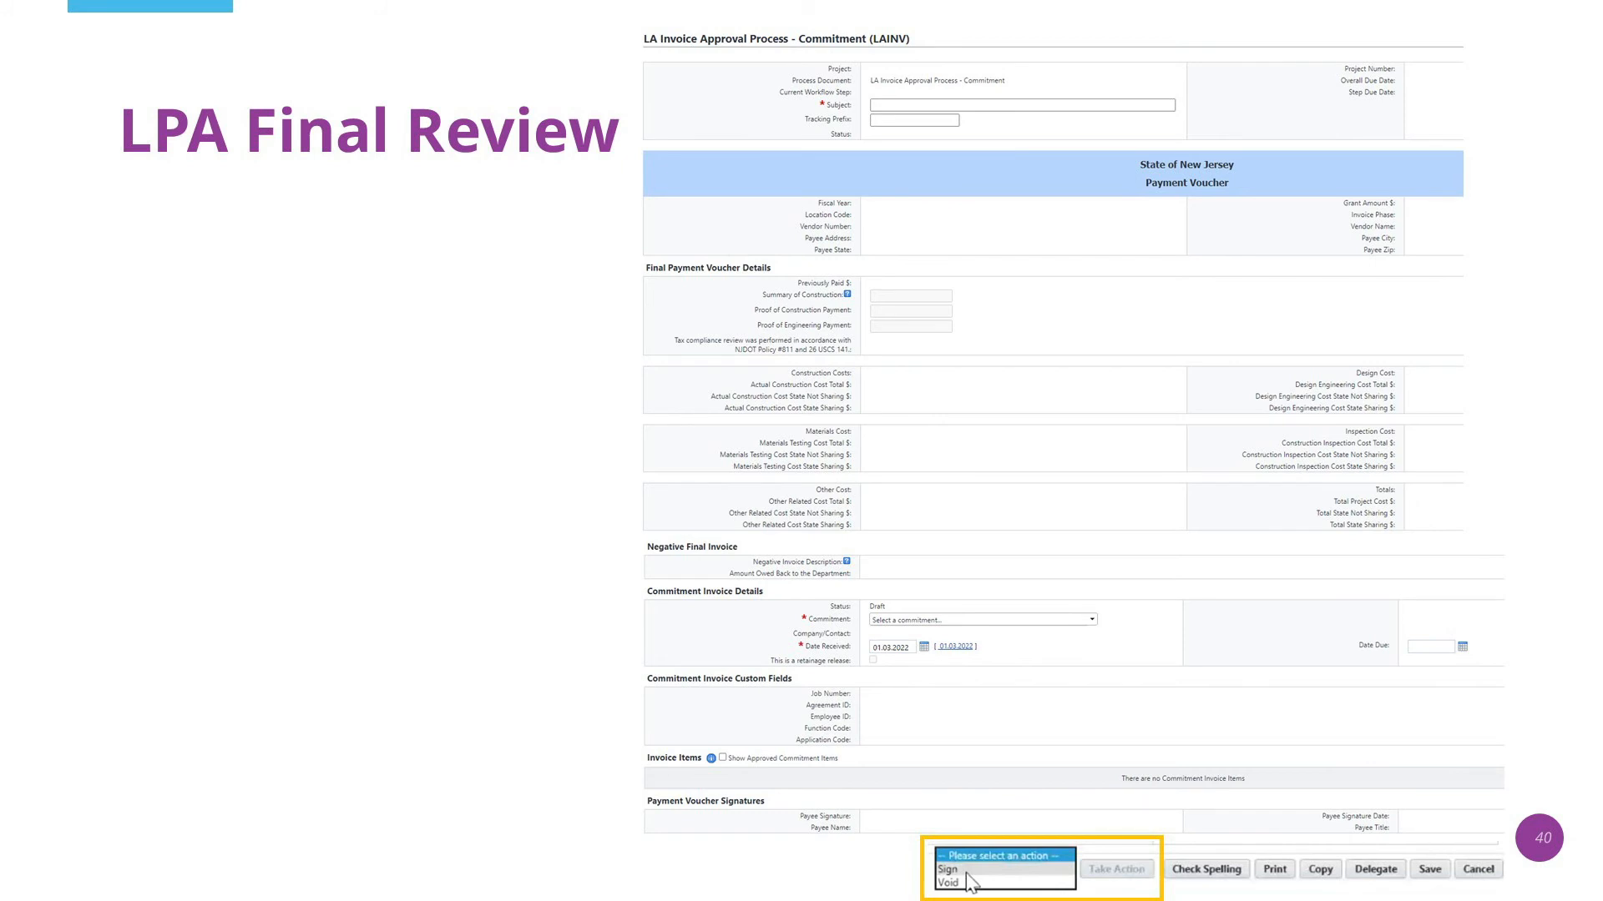
Step: Sign the invoice as the LPA, moving the voucher to CFO certification
click(941, 868)
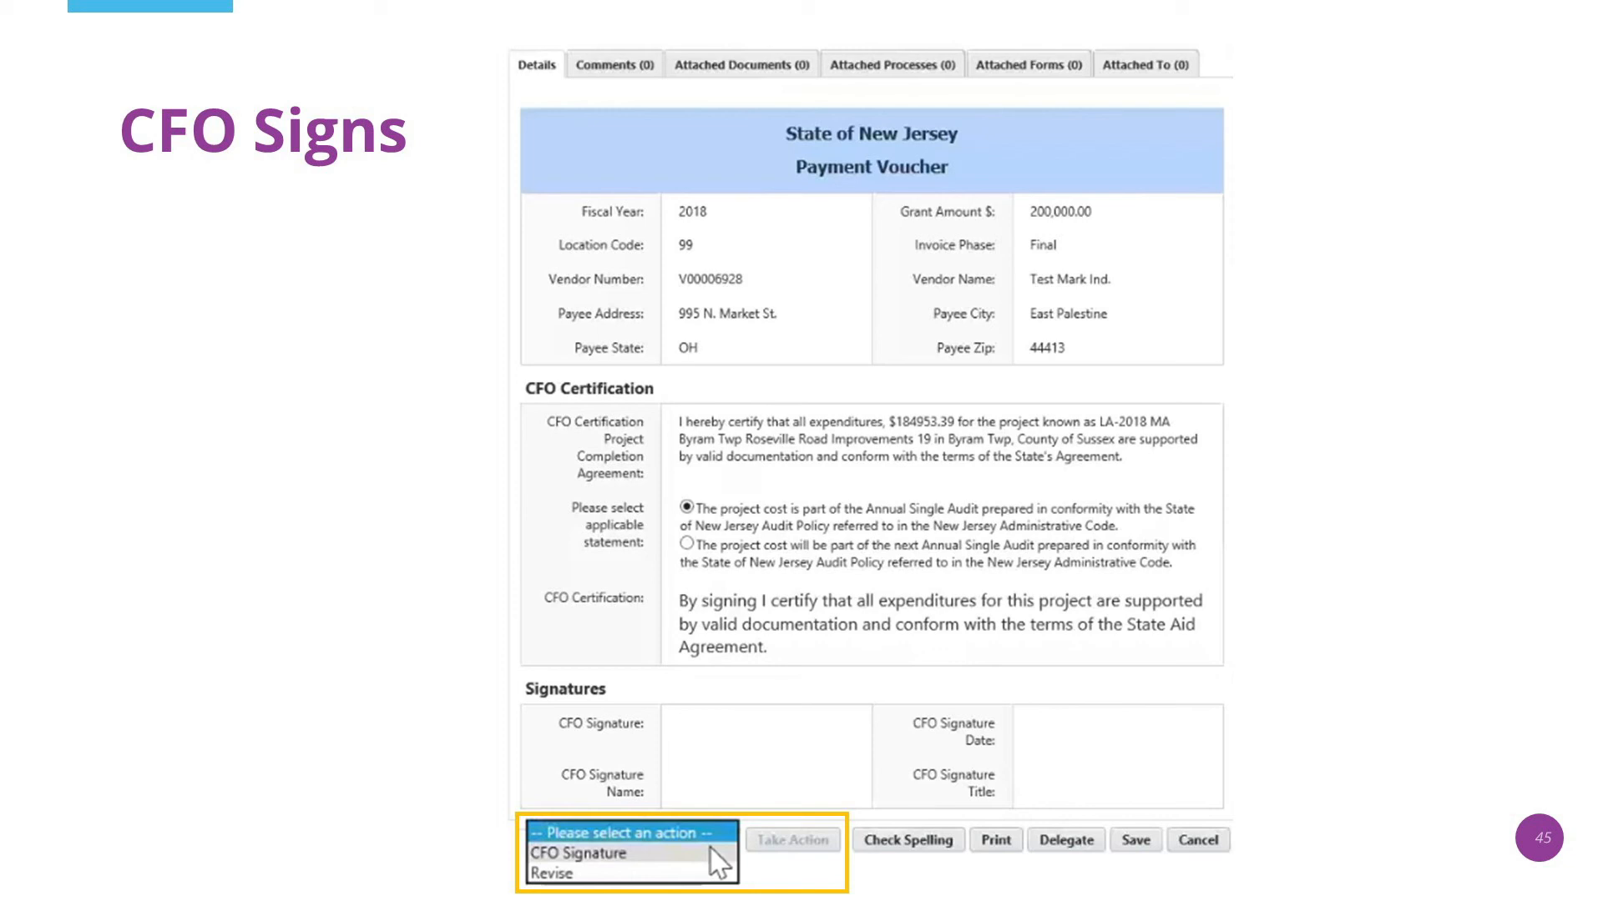
Step: Choose CFO Signature and confirm it, moving the invoice to the Engineer's Certificate step
click(577, 853)
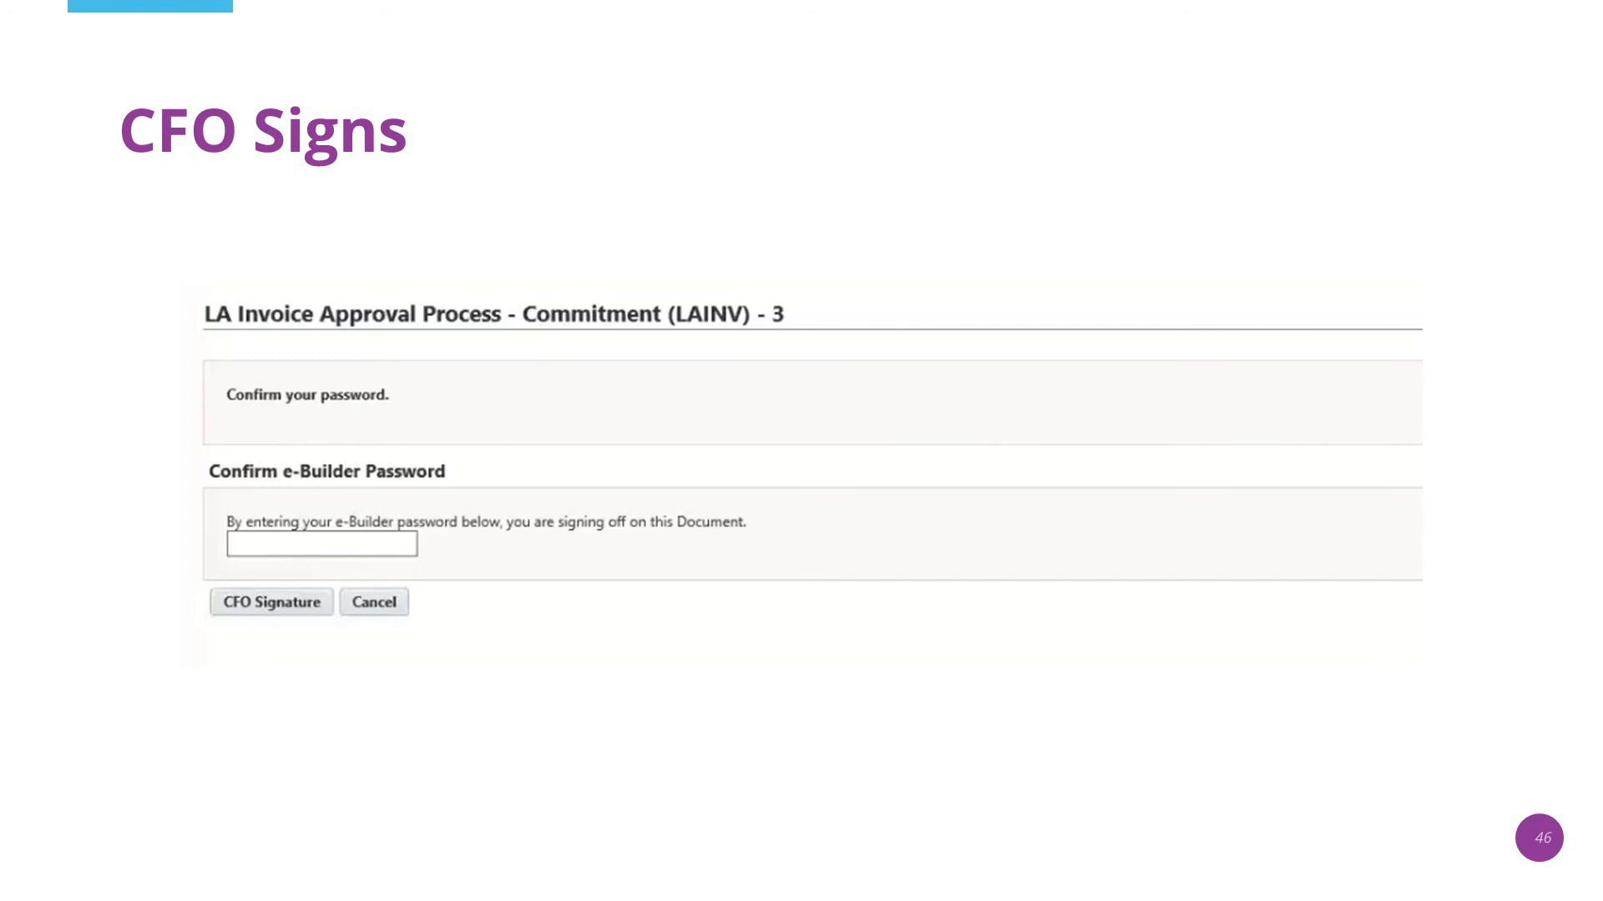
click(271, 603)
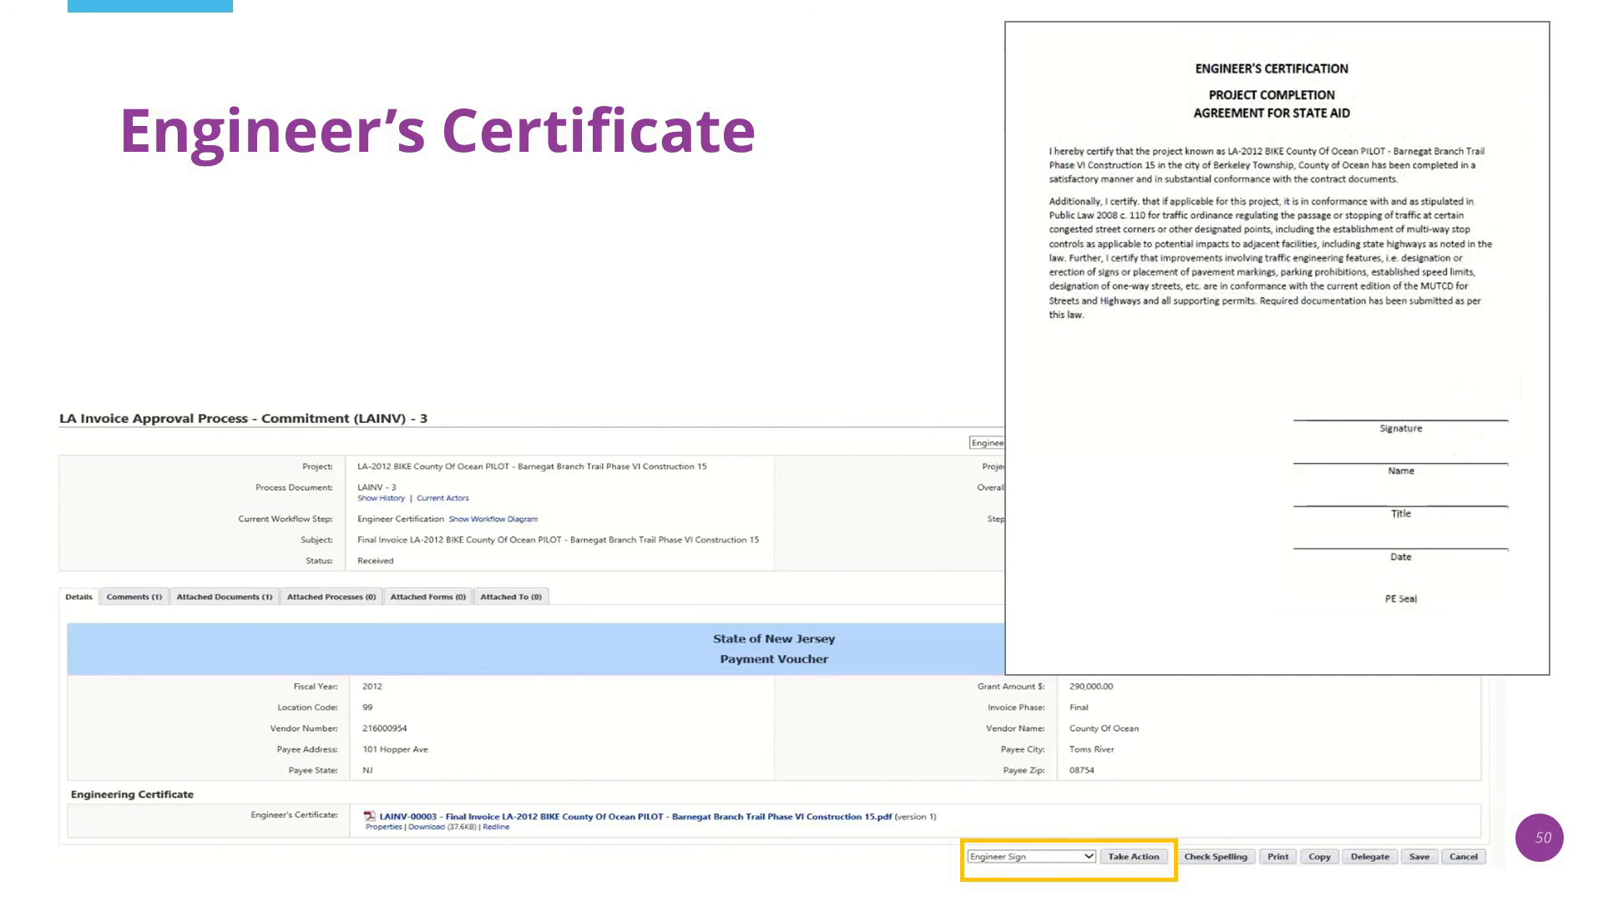
Step: Take the Engineer Sign action, bringing up the e-Builder password confirmation
click(1136, 856)
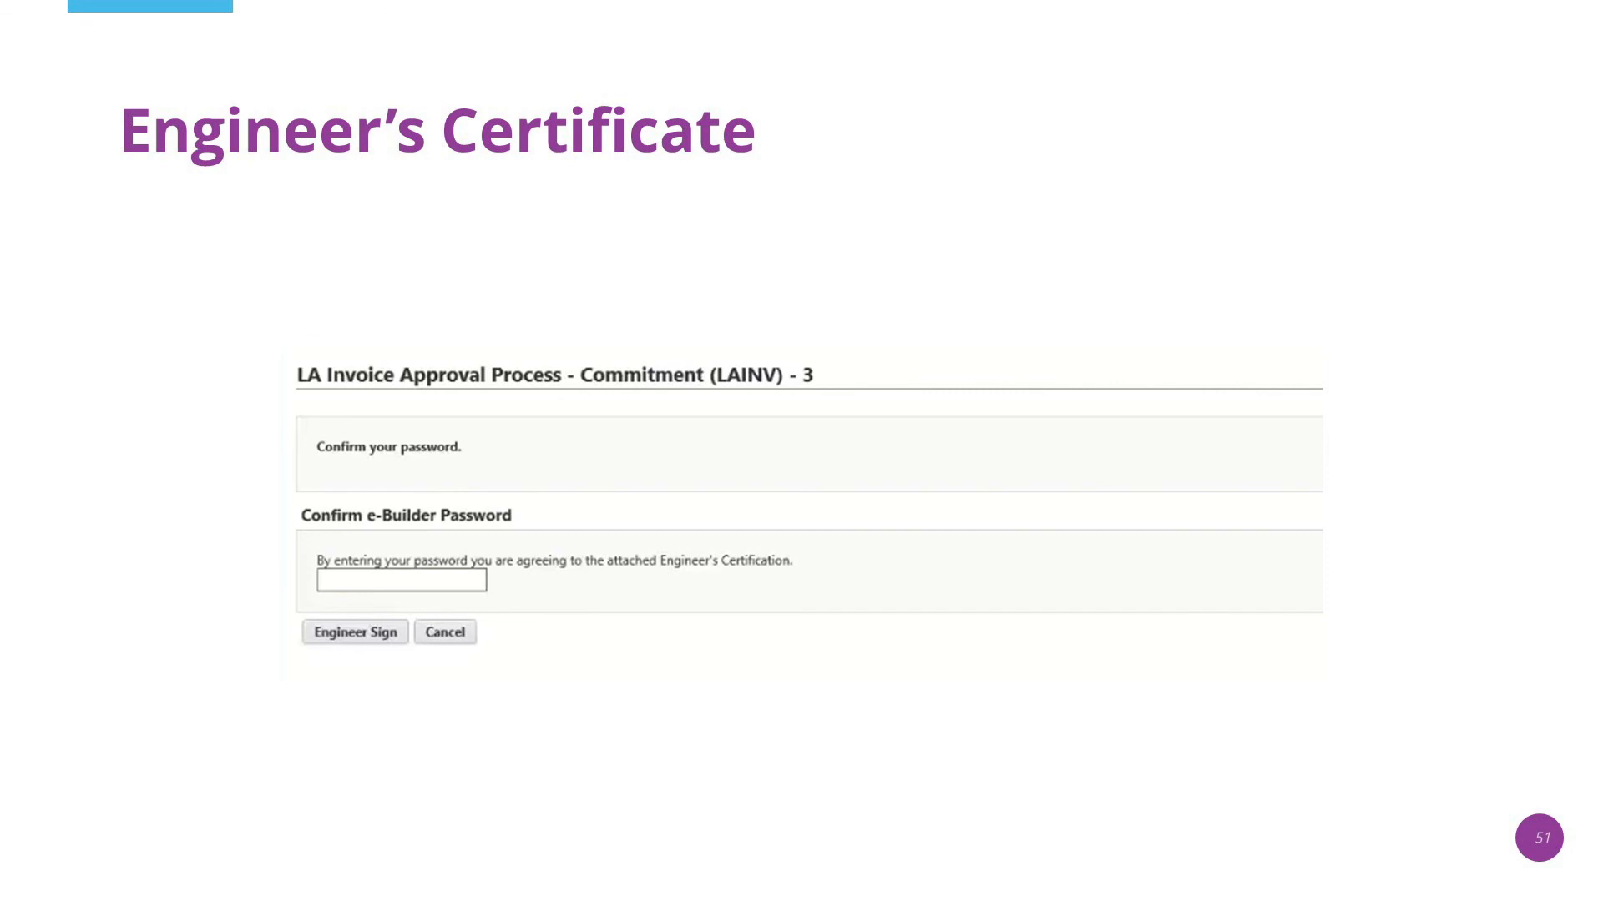